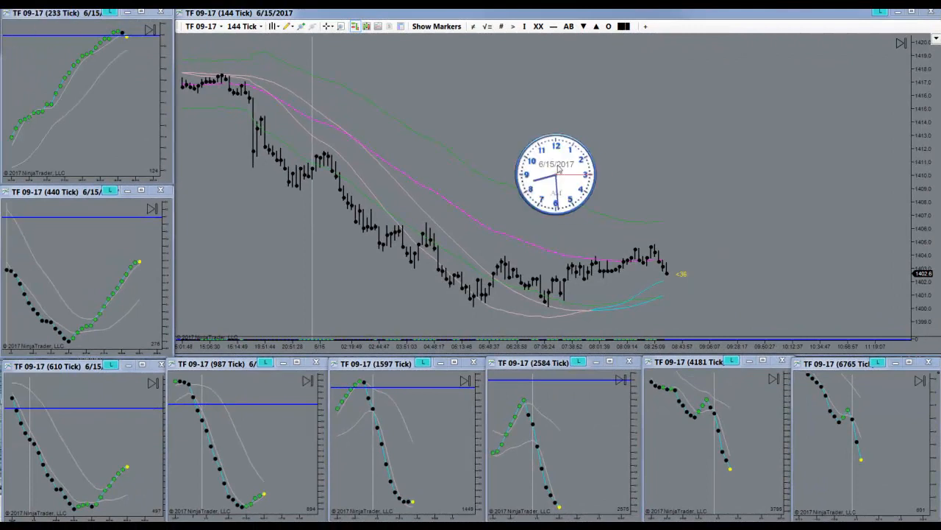
mouse_move(659, 153)
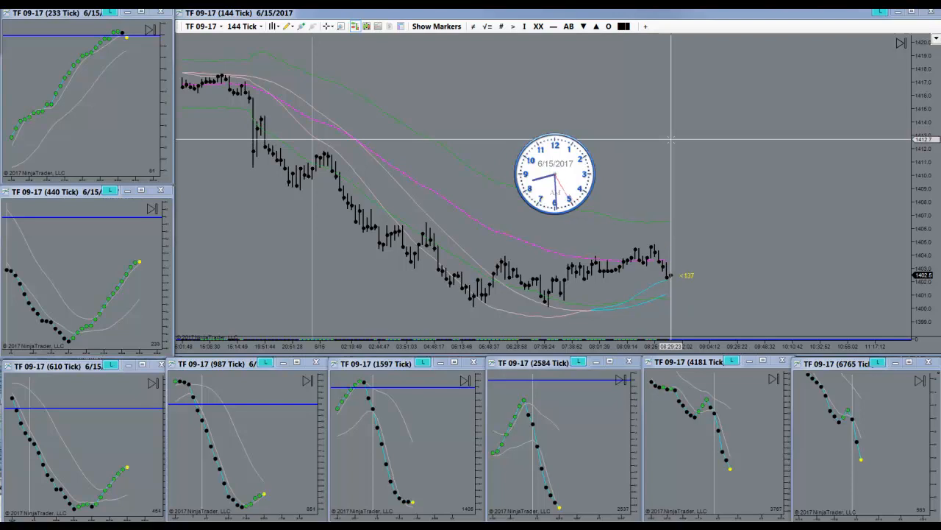
mouse_move(668, 136)
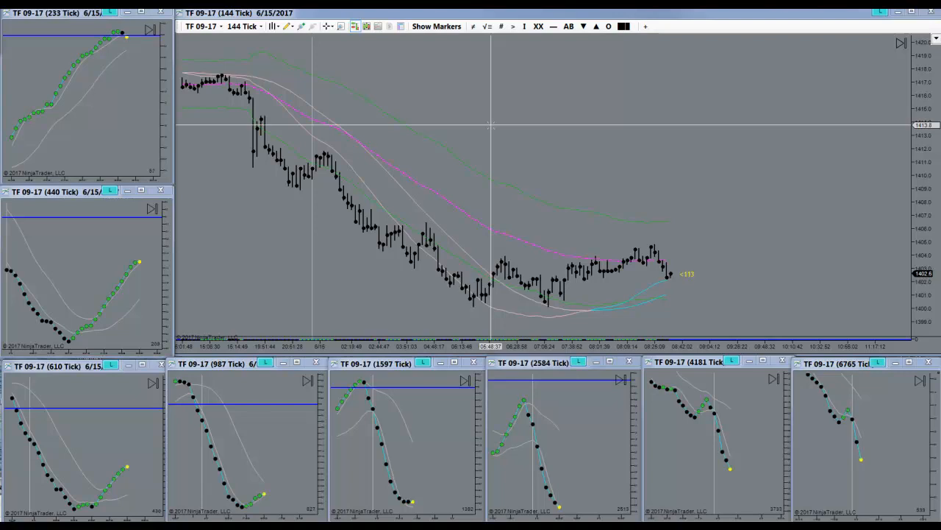
mouse_move(522, 156)
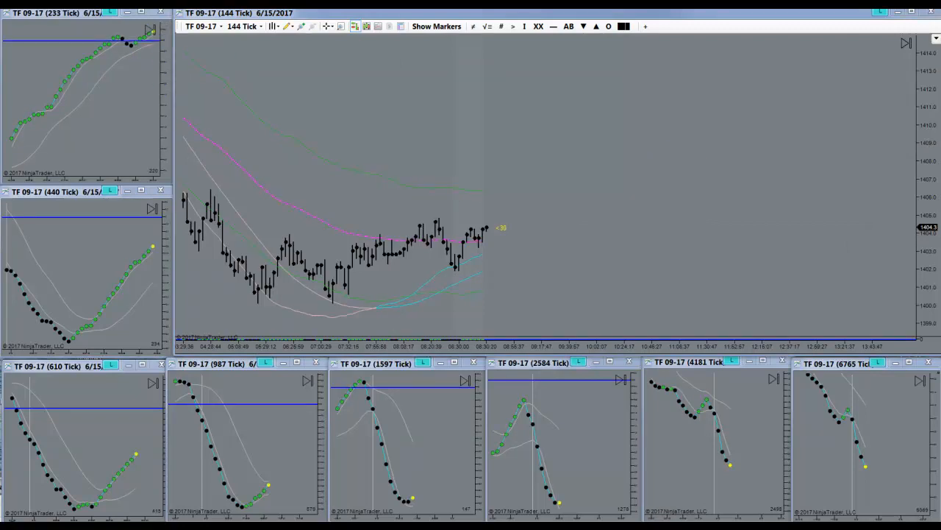
mouse_move(464, 144)
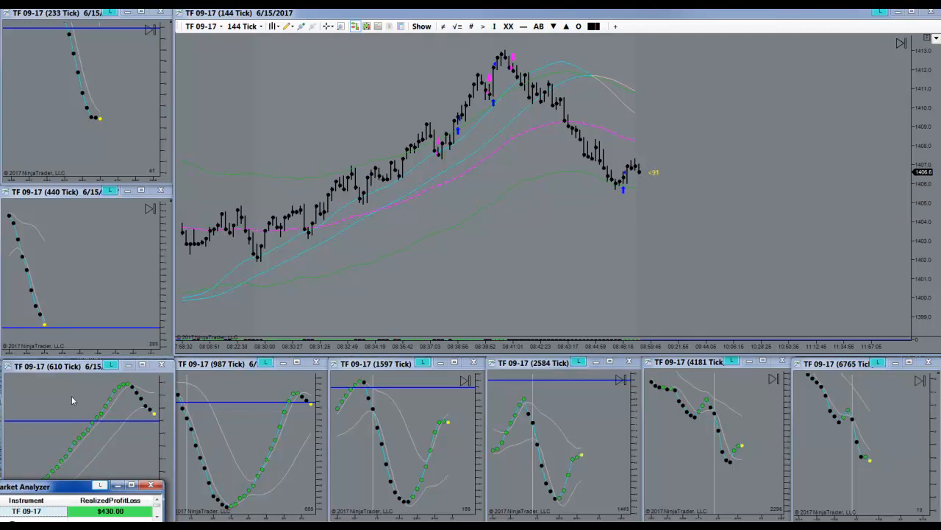
mouse_move(430, 238)
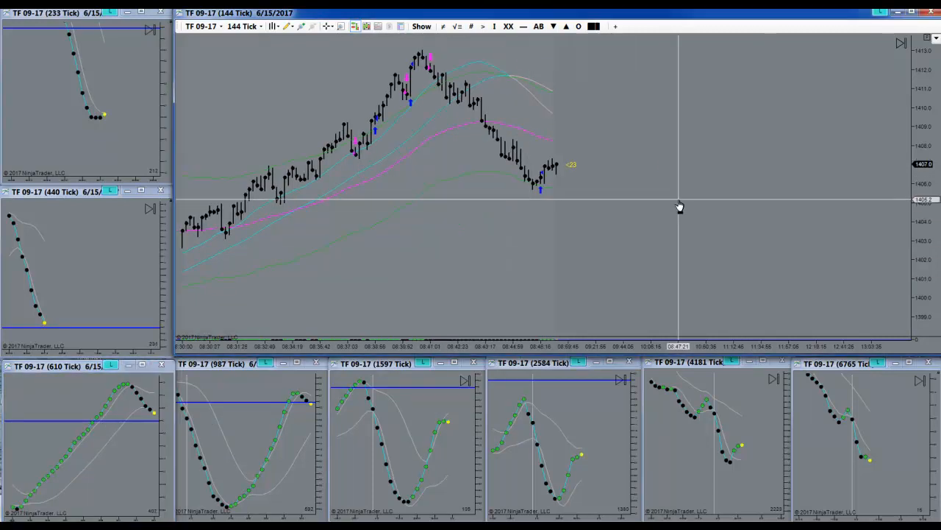
mouse_move(742, 208)
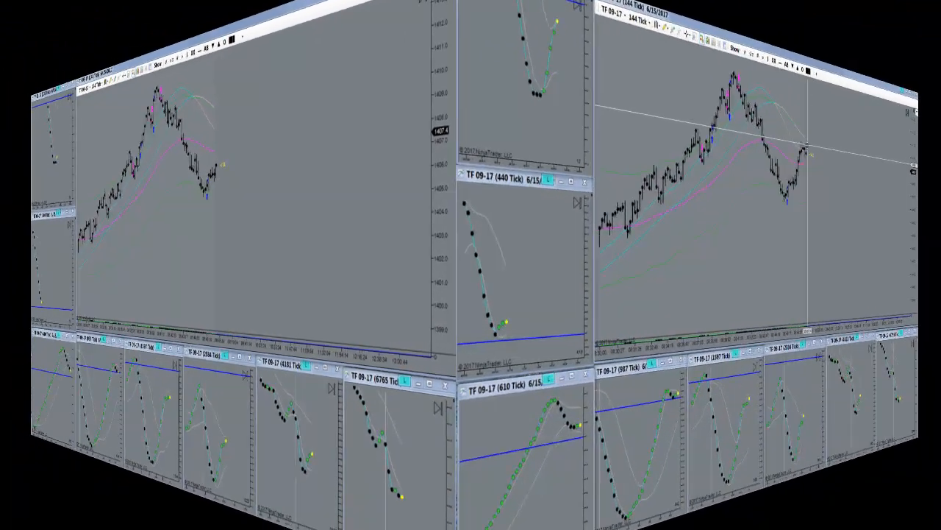
click(571, 119)
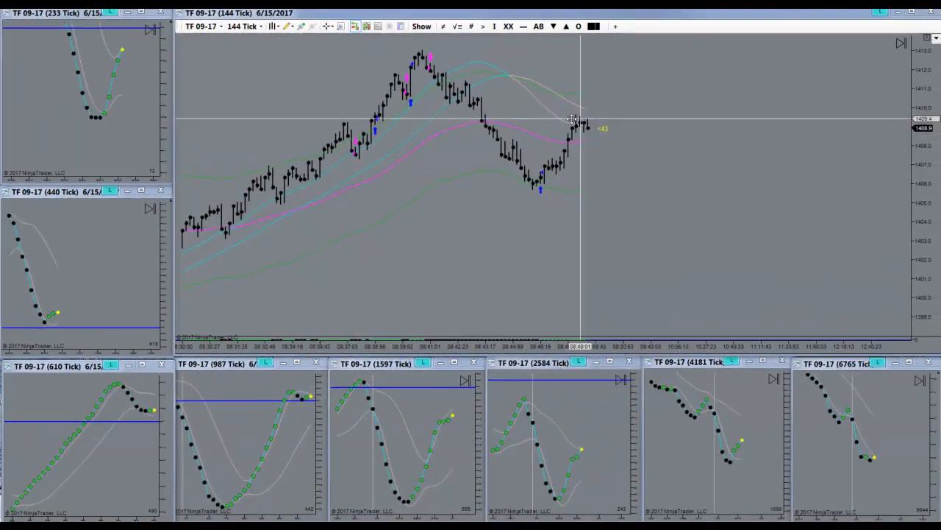
mouse_move(601, 107)
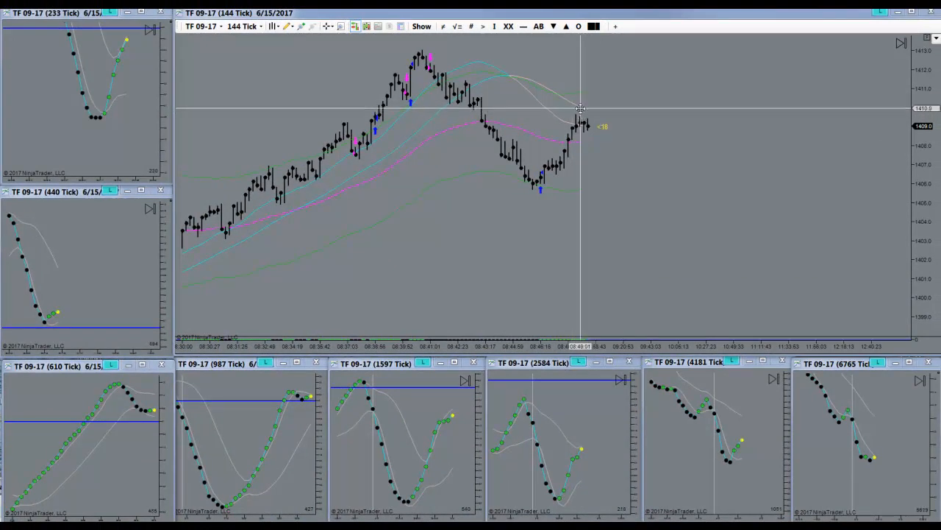
mouse_move(570, 111)
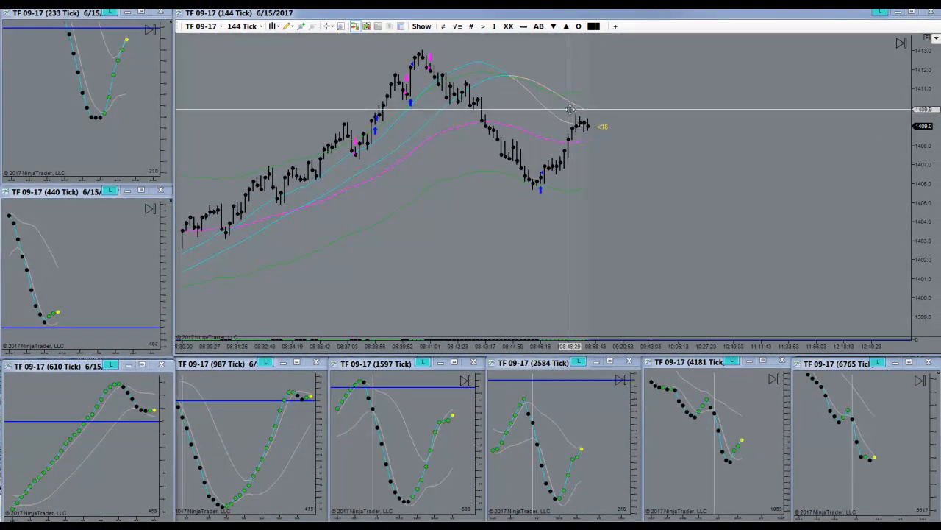
mouse_move(566, 105)
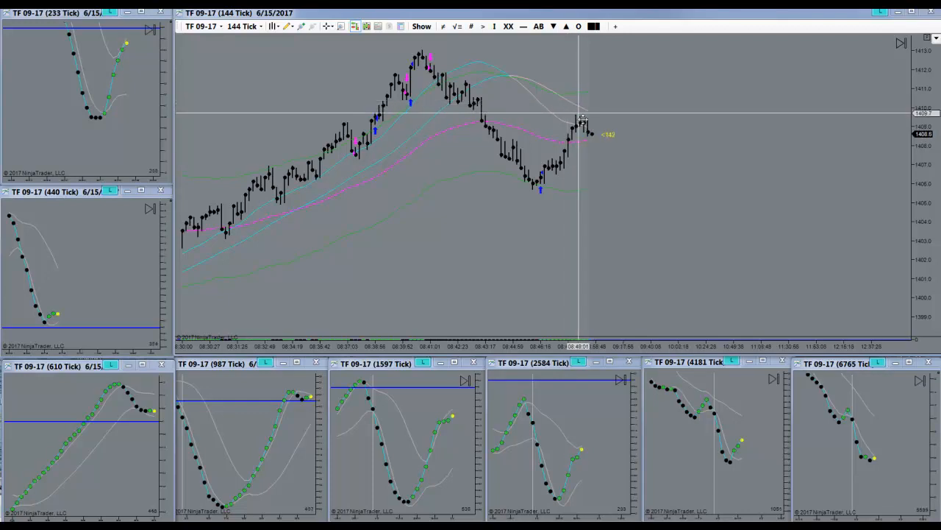
mouse_move(582, 120)
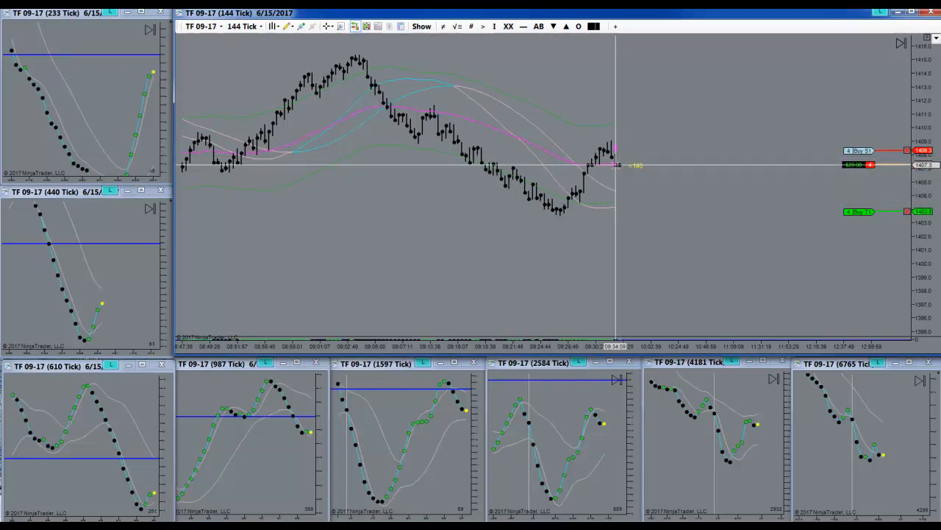
mouse_move(558, 112)
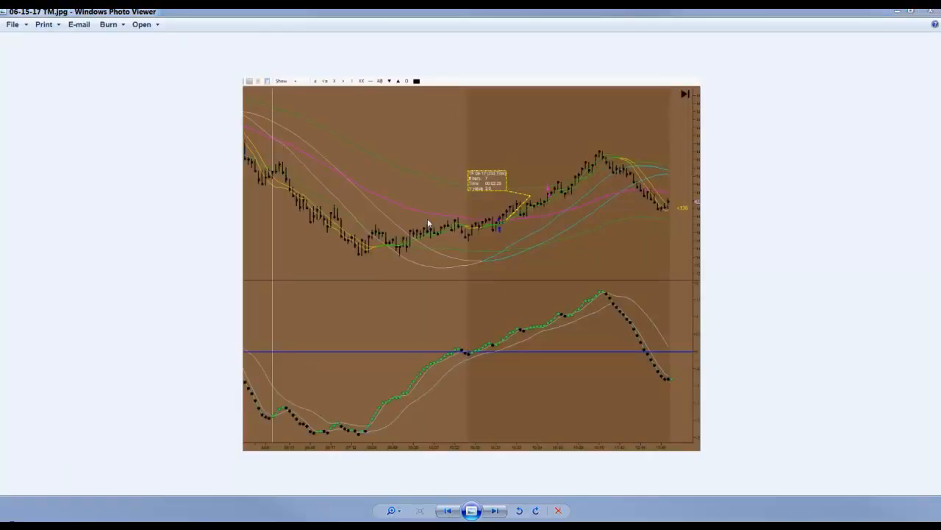
mouse_move(546, 209)
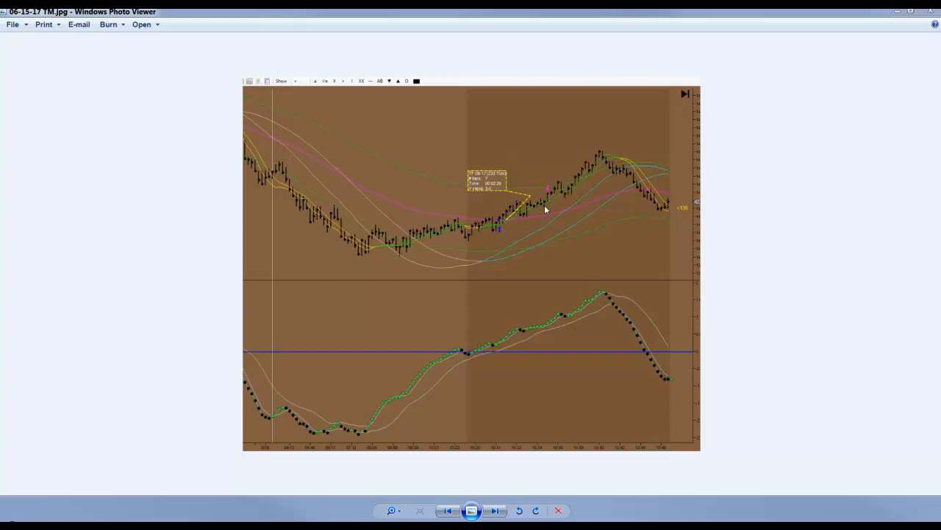
mouse_move(554, 203)
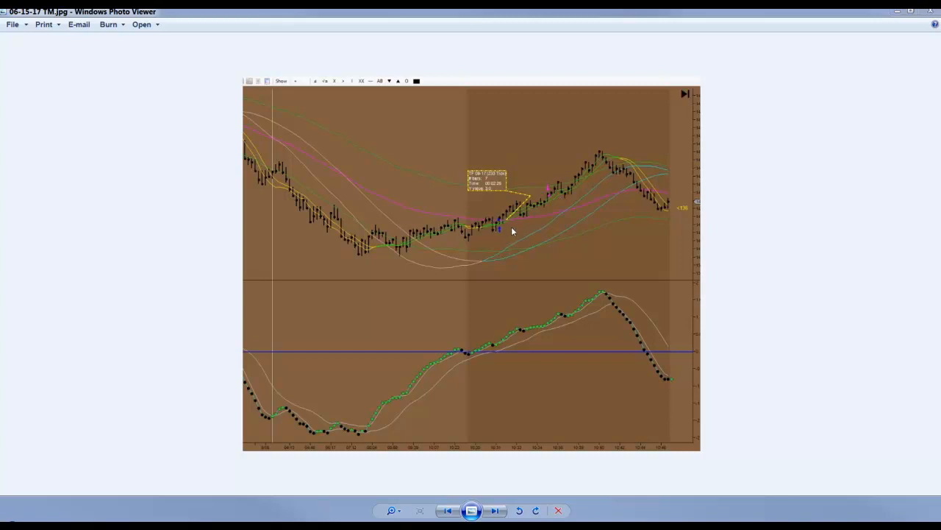
mouse_move(501, 226)
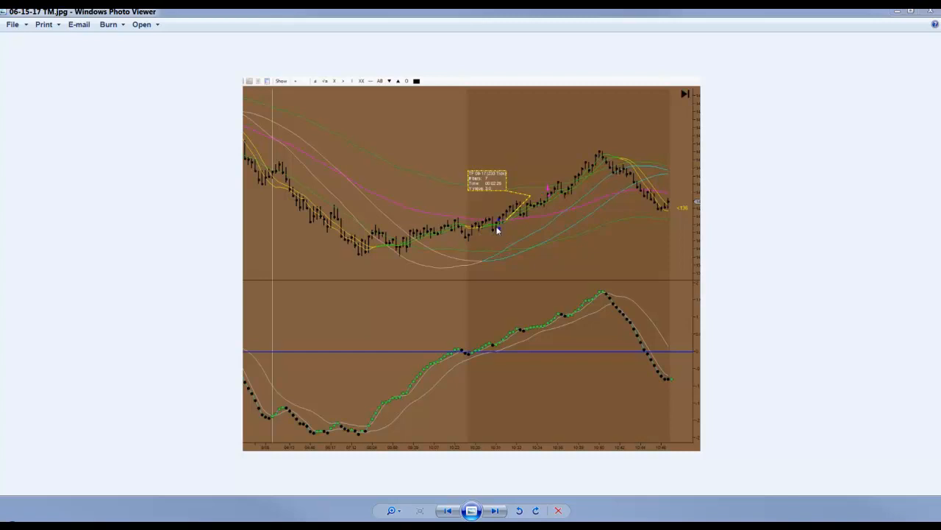
mouse_move(527, 192)
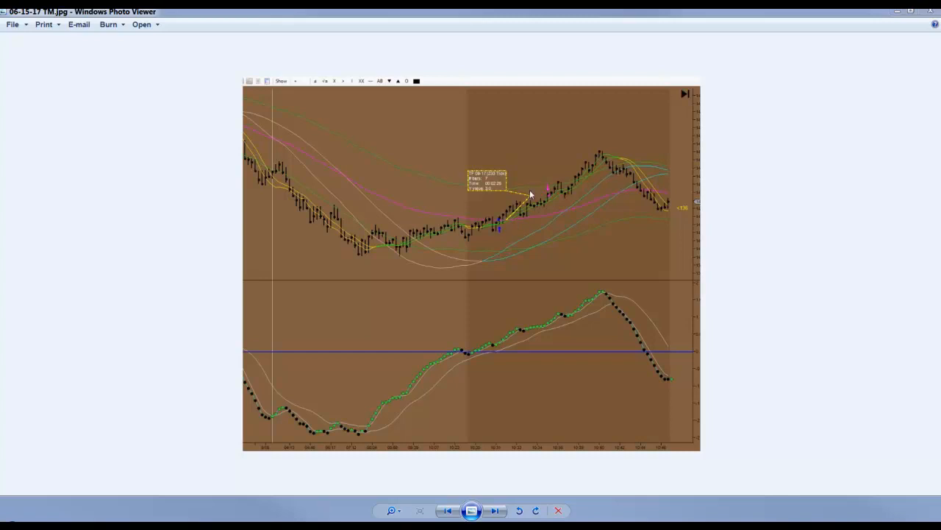
mouse_move(511, 198)
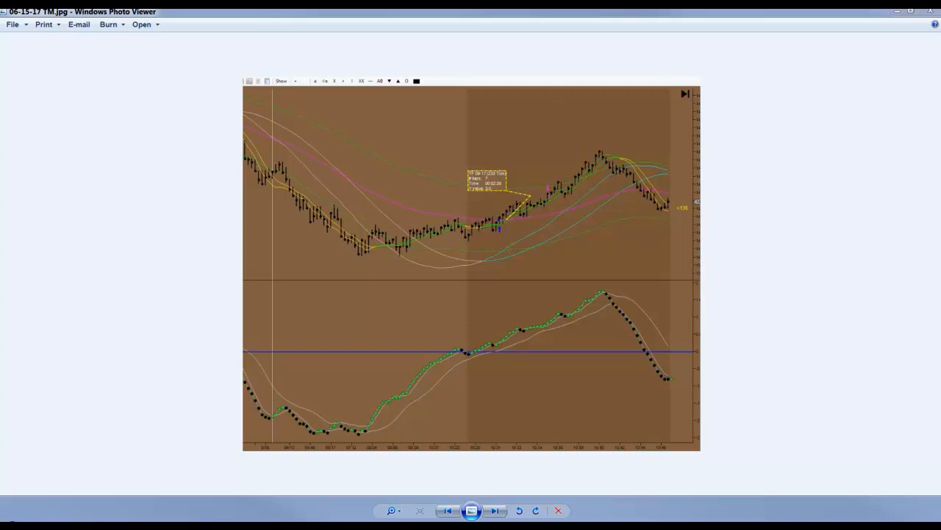
Step: Advance from the 06-15-17 TM screenshot to the next student chart, 06-15-17 RV.jpg
click(495, 509)
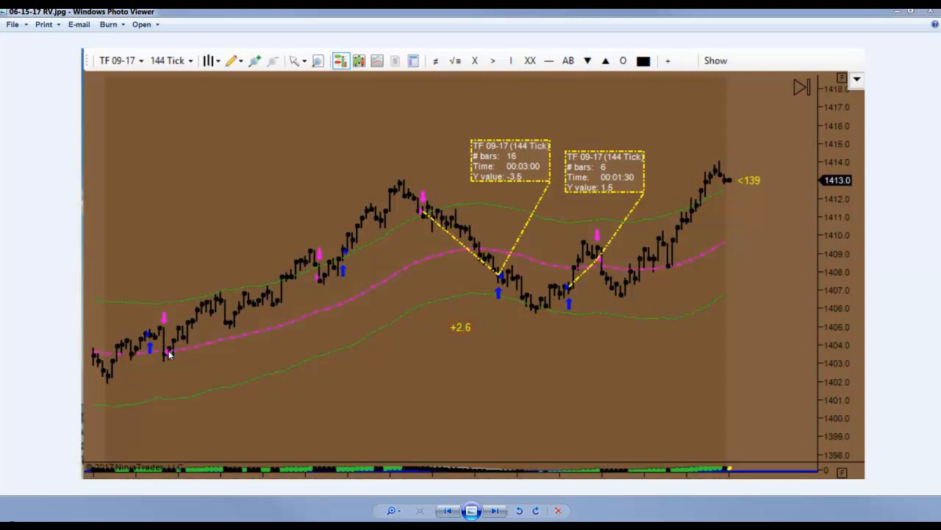
mouse_move(317, 278)
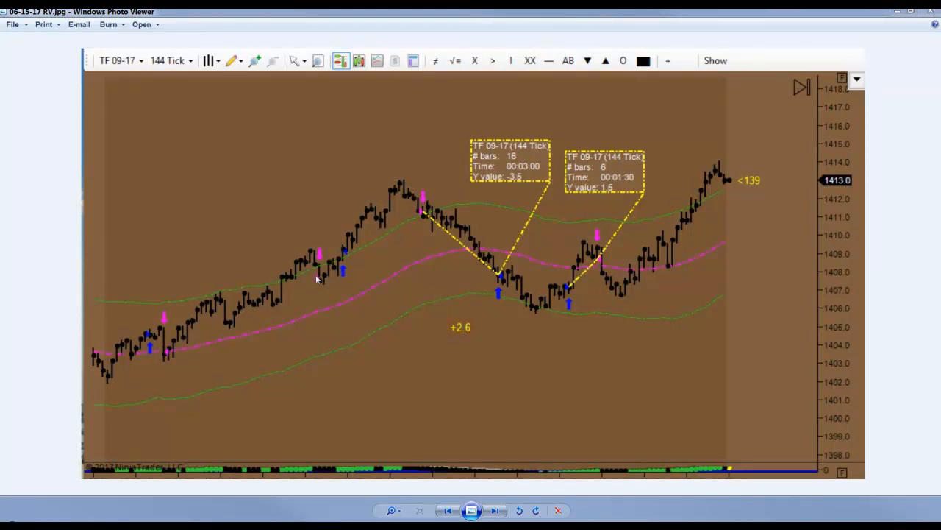
mouse_move(345, 252)
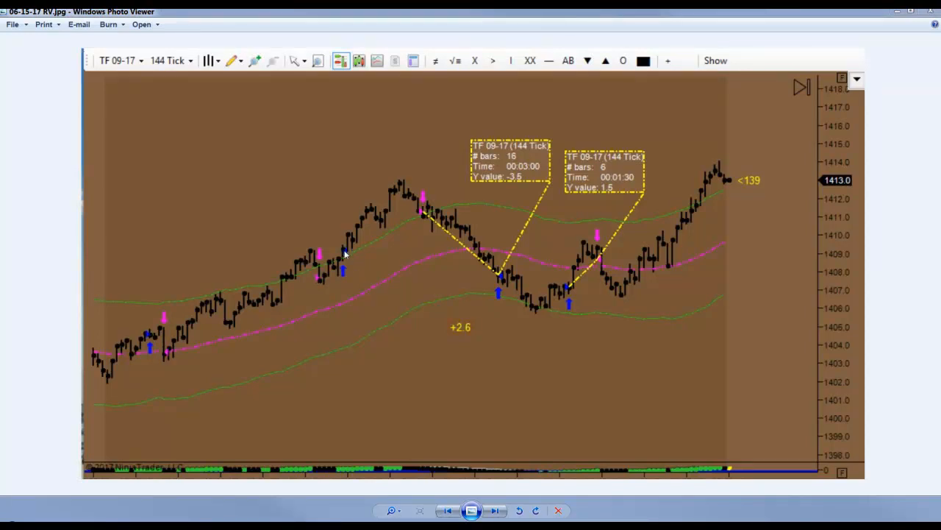
mouse_move(421, 214)
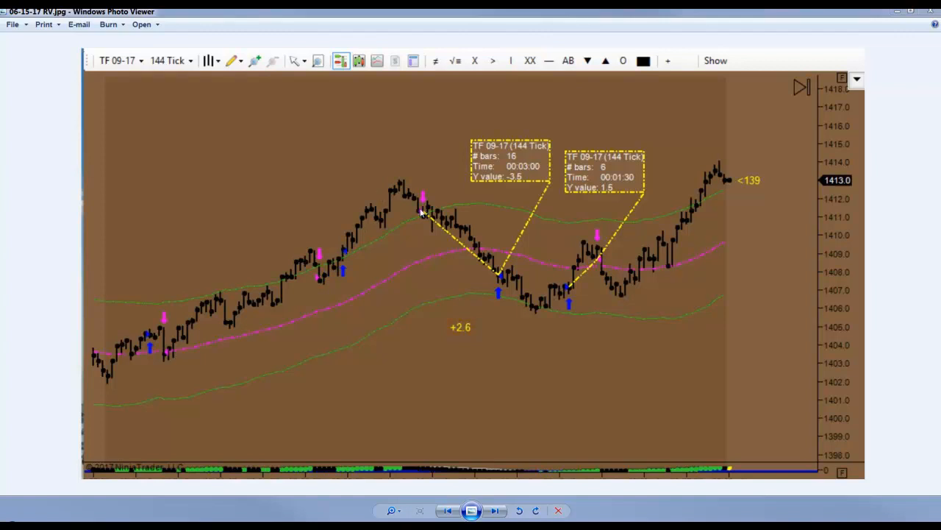
mouse_move(527, 185)
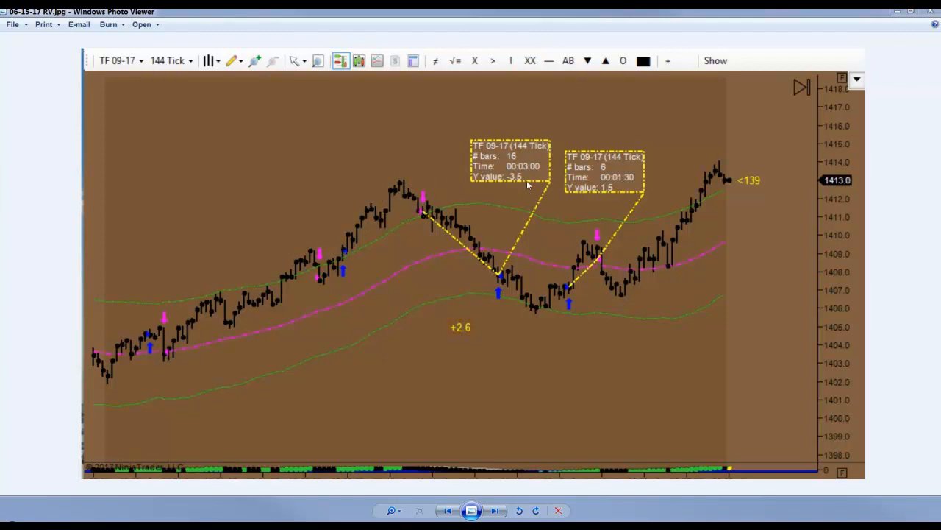
mouse_move(463, 336)
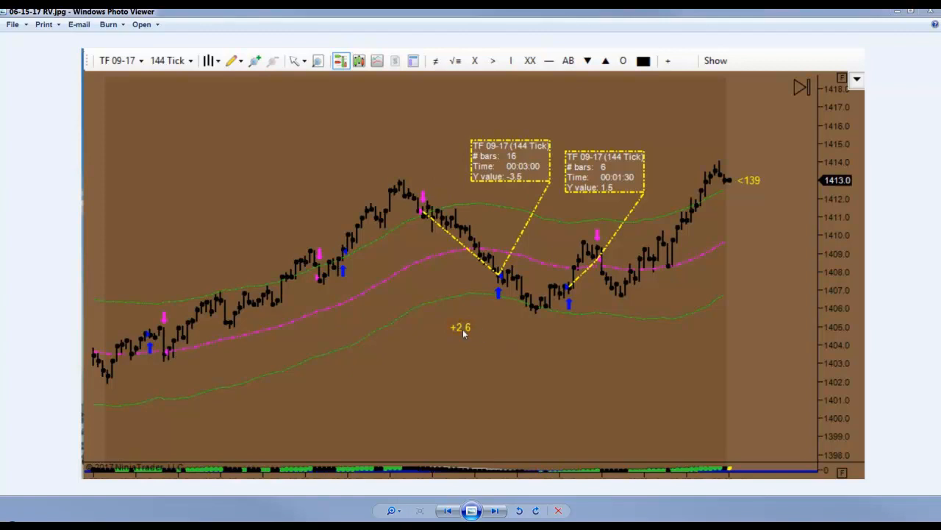
mouse_move(568, 300)
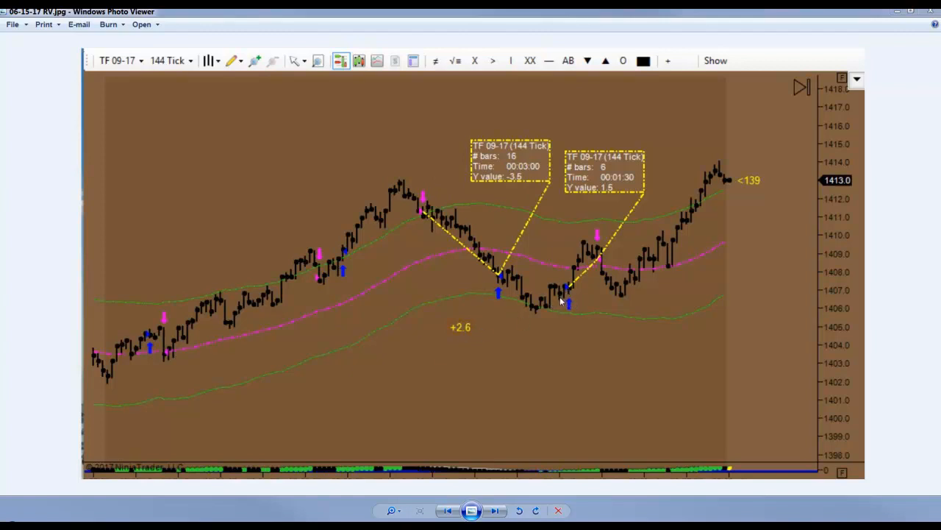
mouse_move(450, 307)
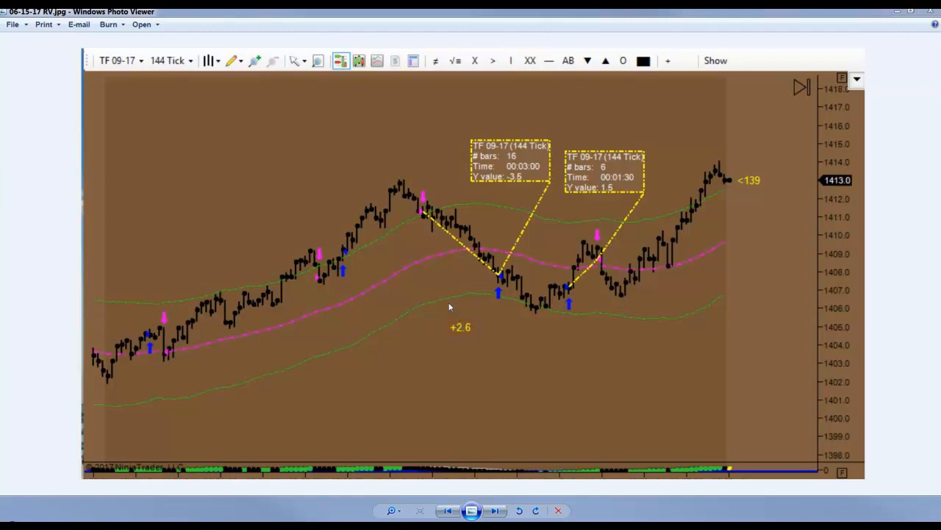
mouse_move(431, 334)
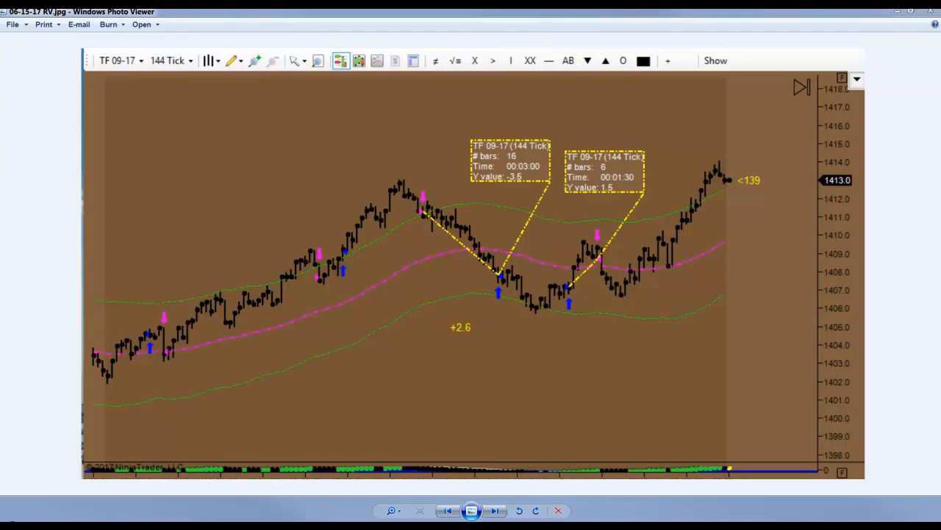
Step: Advance from the +2.6 RV chart to the 06-15-17 MS.jpg screenshot
click(496, 509)
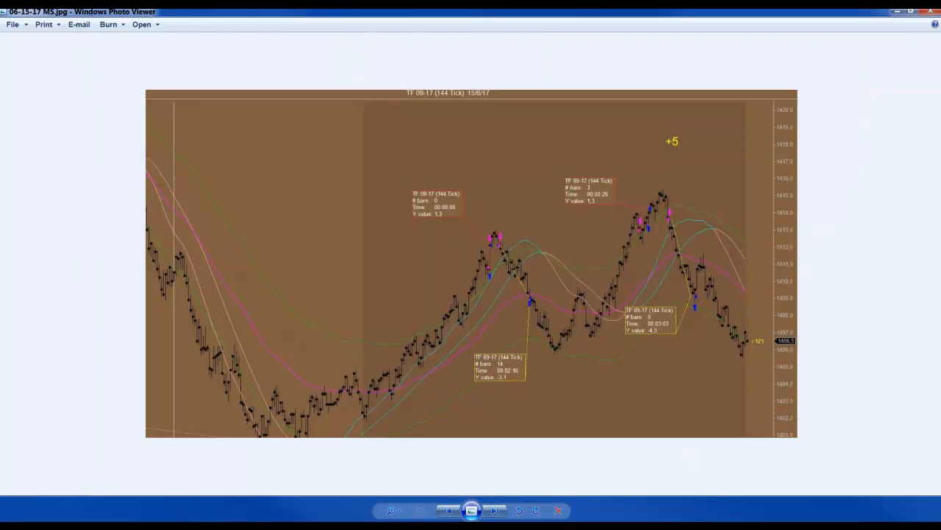
mouse_move(456, 264)
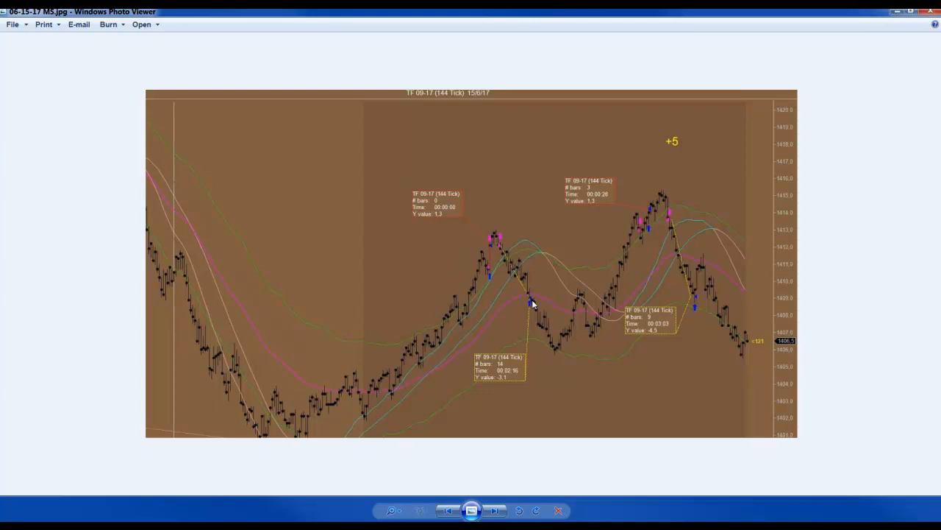
mouse_move(667, 233)
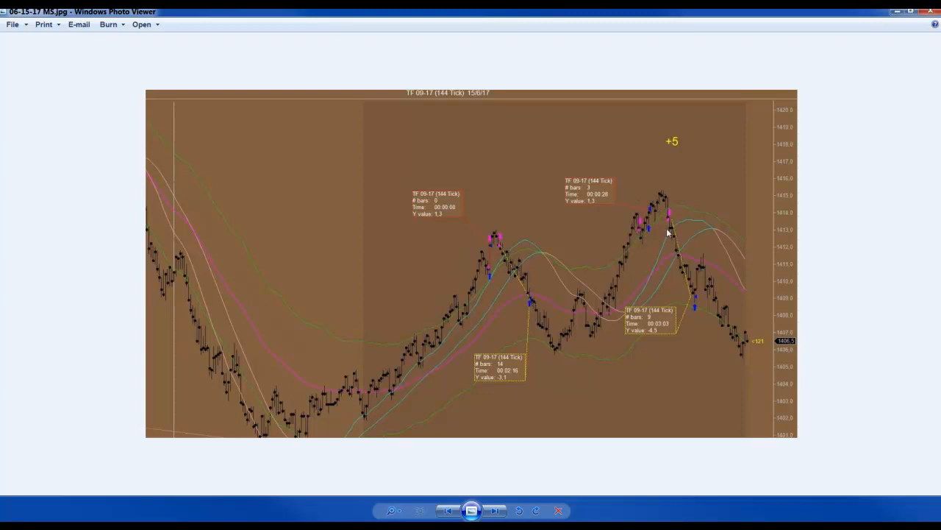
mouse_move(652, 211)
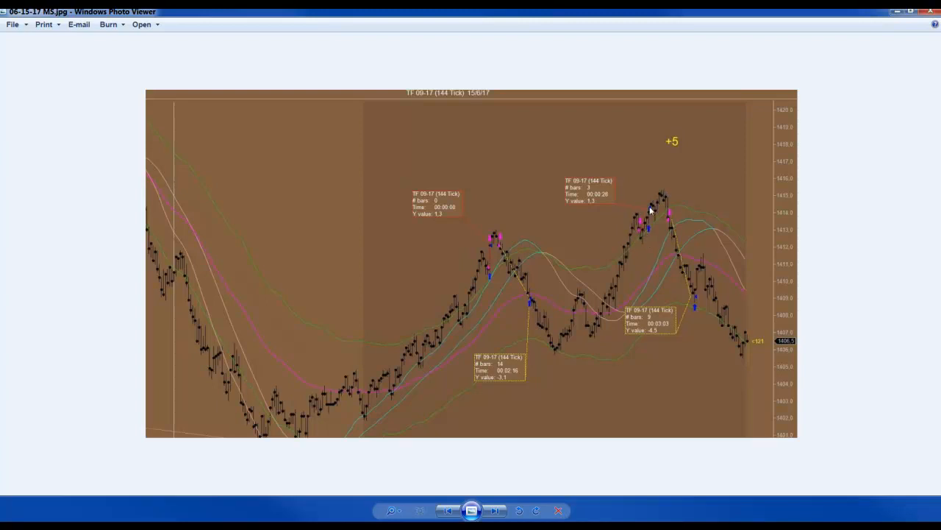
mouse_move(675, 228)
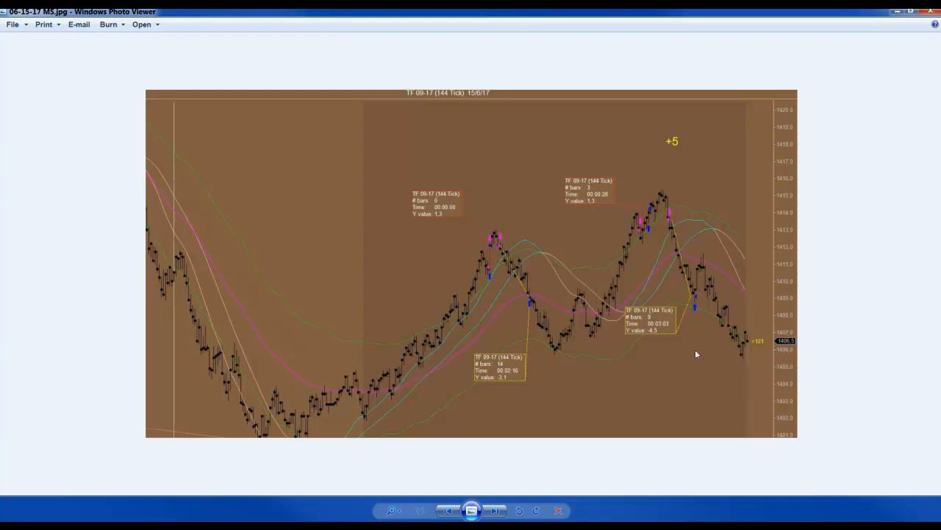
mouse_move(712, 150)
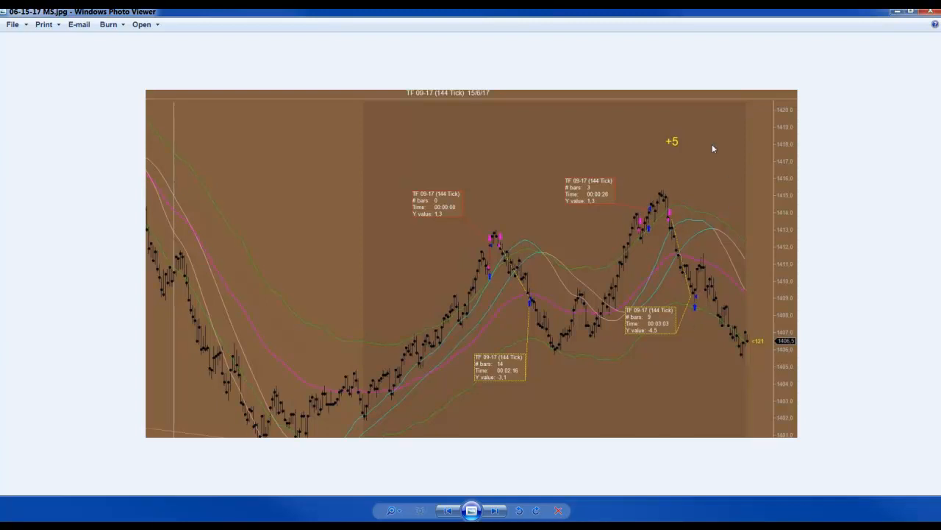
mouse_move(683, 130)
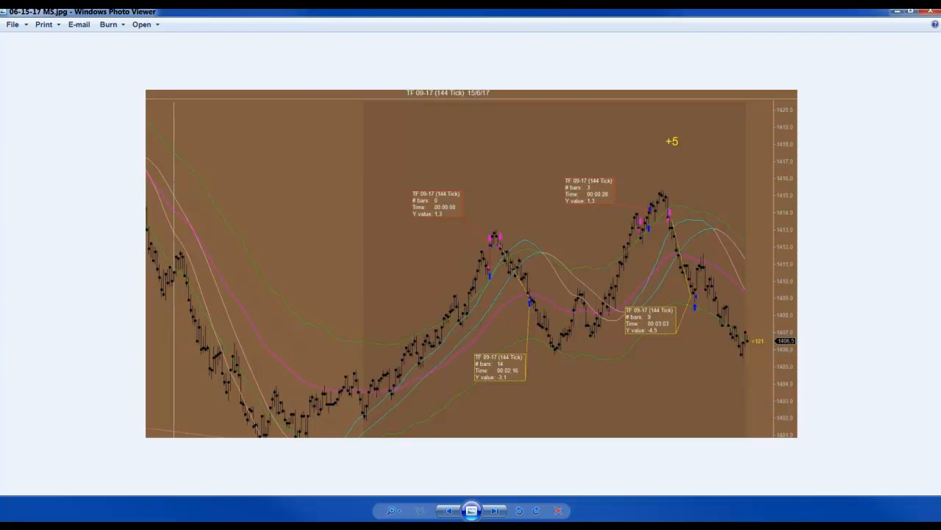
Step: Advance to 06-15-17 AE.jpg, the TF chart netting +9.6
click(496, 510)
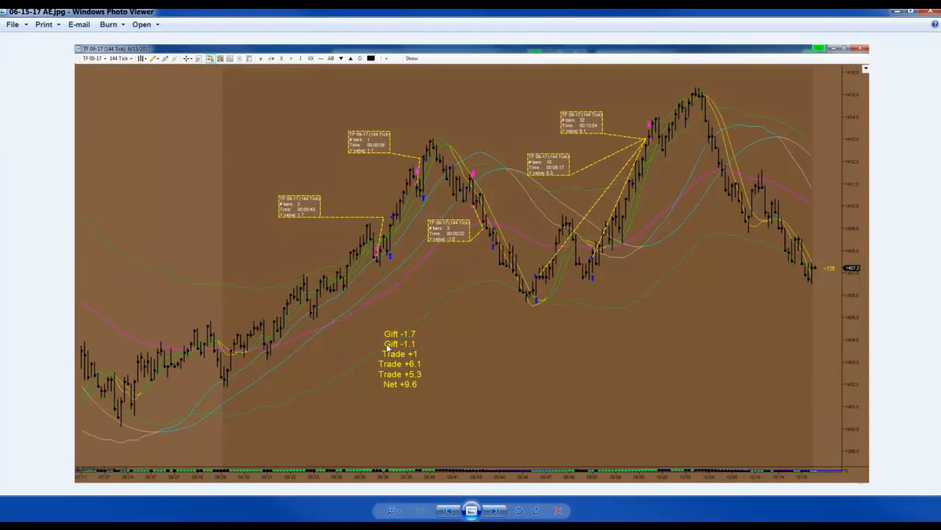
mouse_move(393, 226)
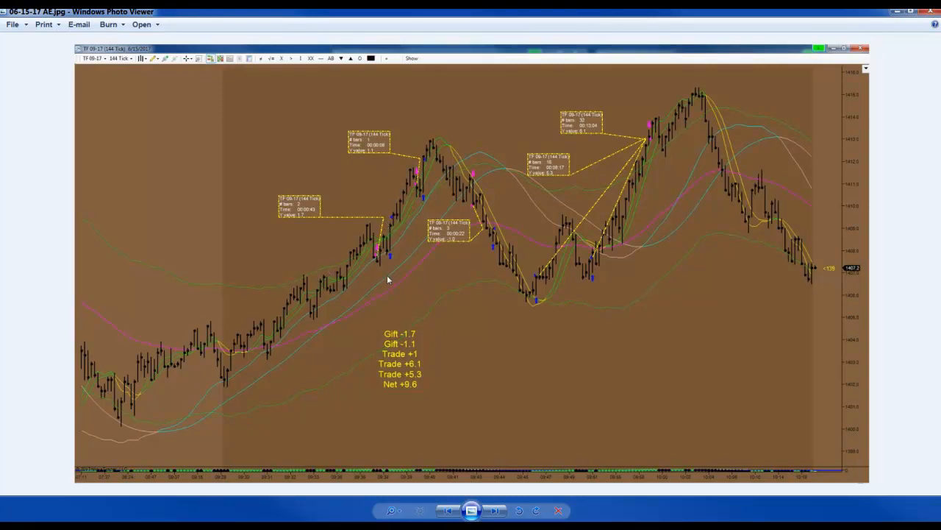
mouse_move(383, 255)
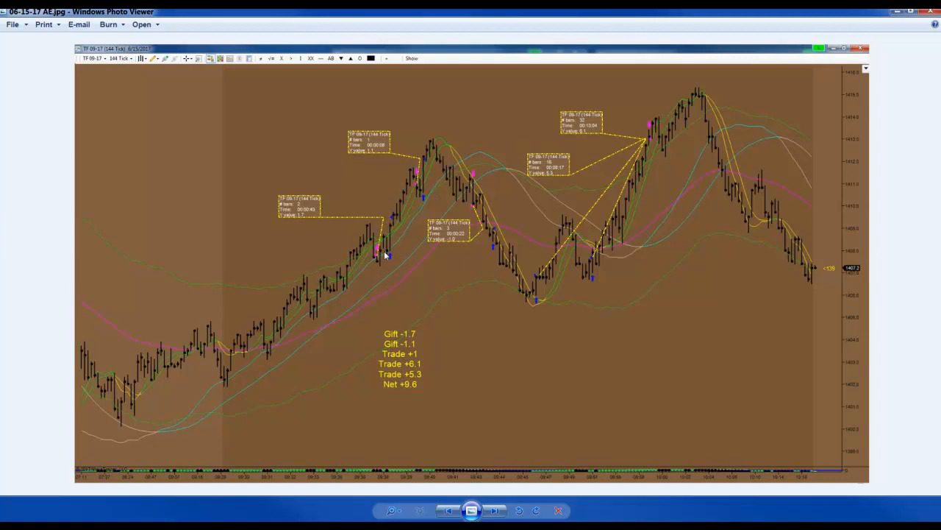
mouse_move(376, 236)
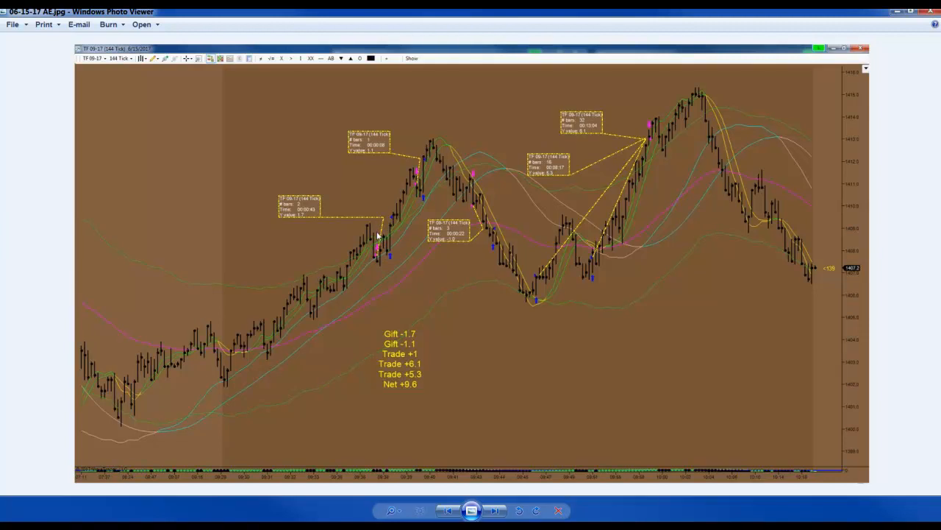
mouse_move(377, 250)
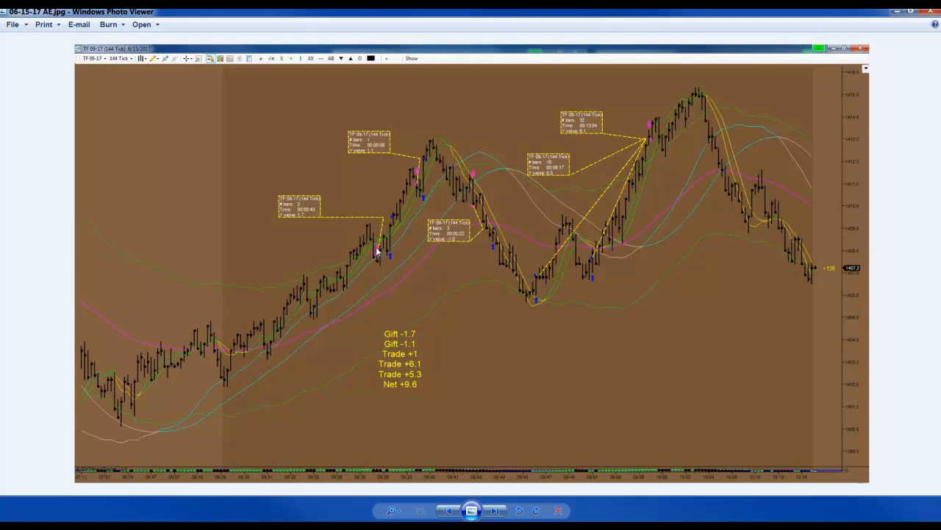
mouse_move(424, 181)
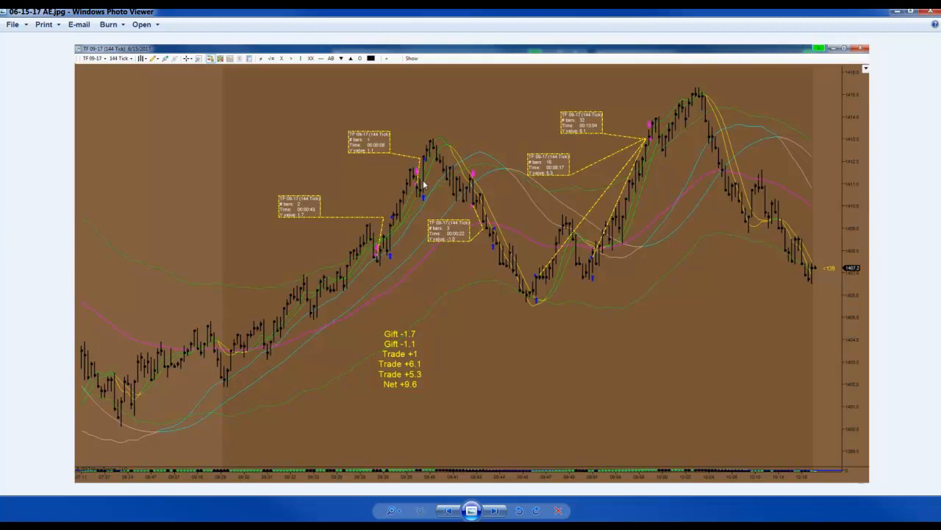
mouse_move(468, 197)
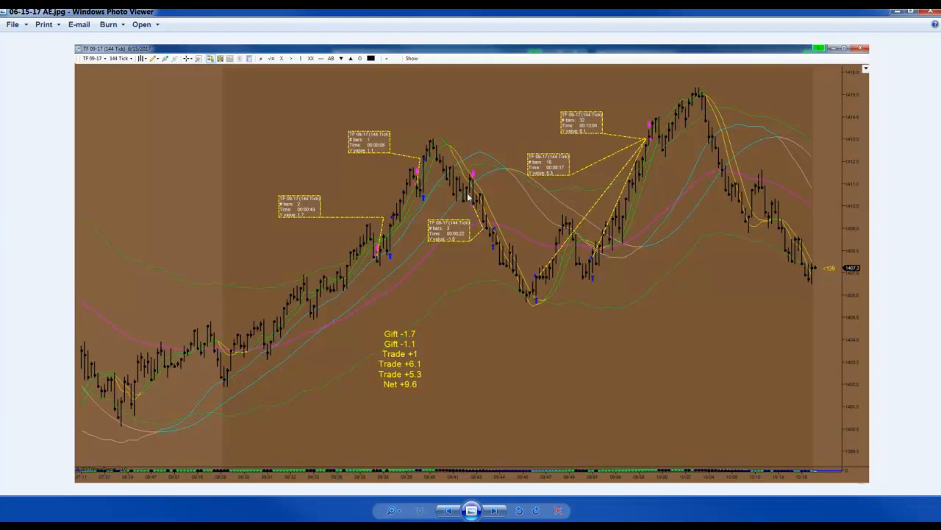
mouse_move(445, 249)
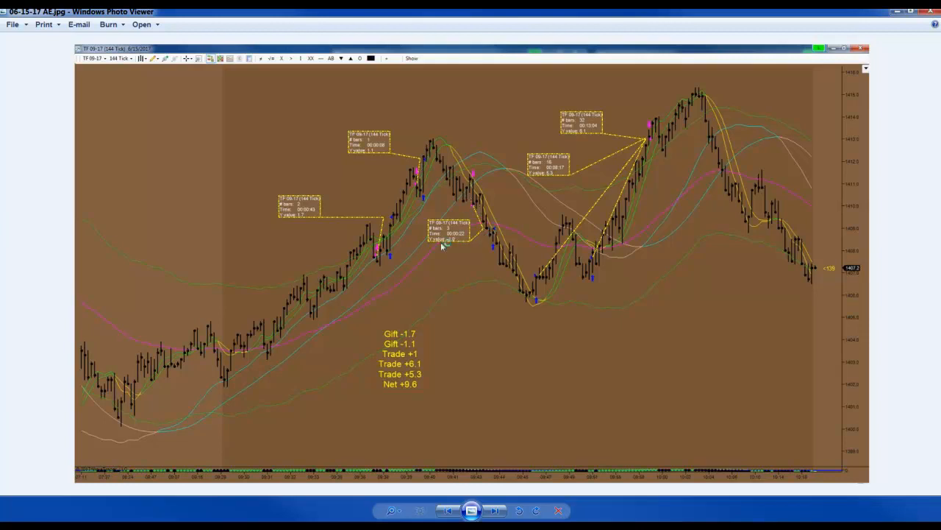
mouse_move(483, 230)
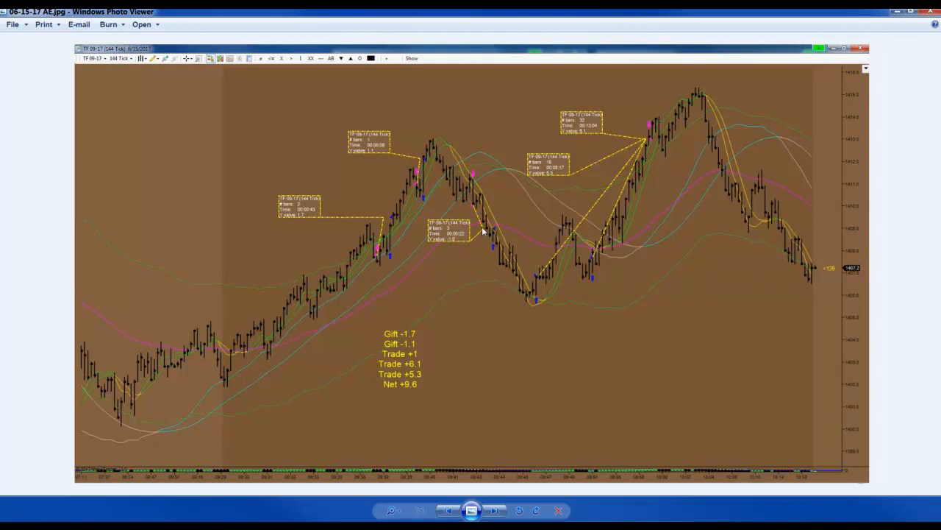
mouse_move(512, 293)
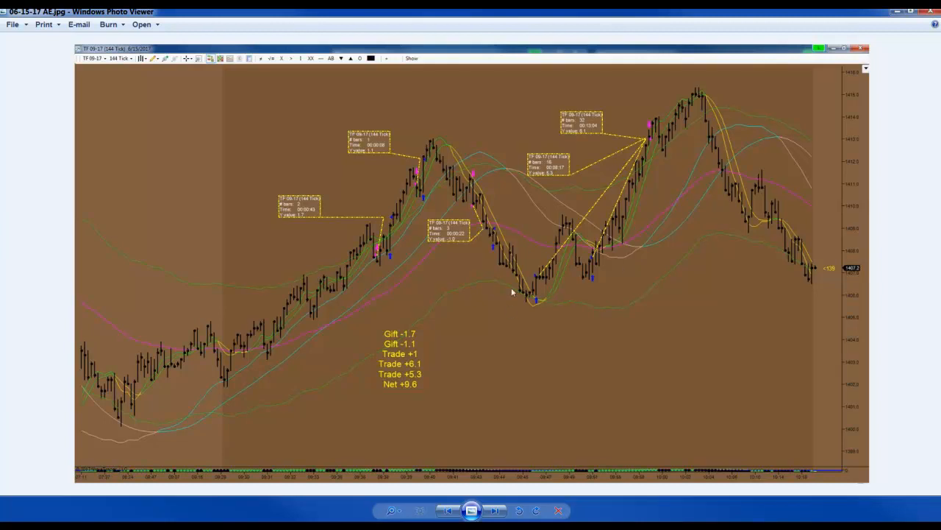
mouse_move(535, 292)
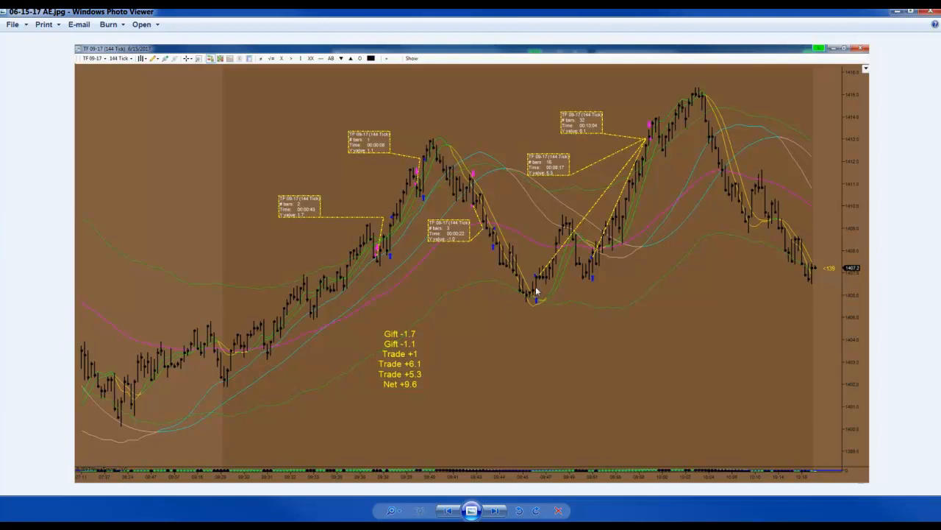
mouse_move(629, 206)
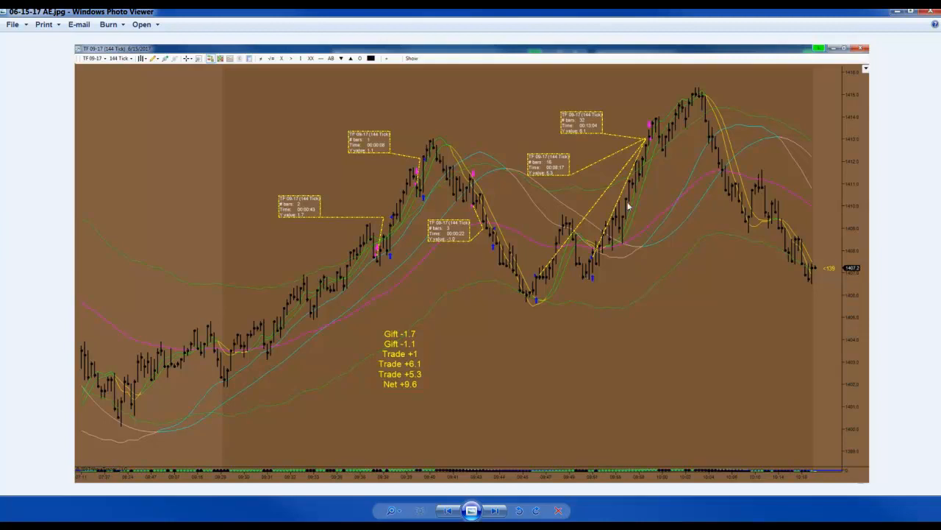
mouse_move(649, 142)
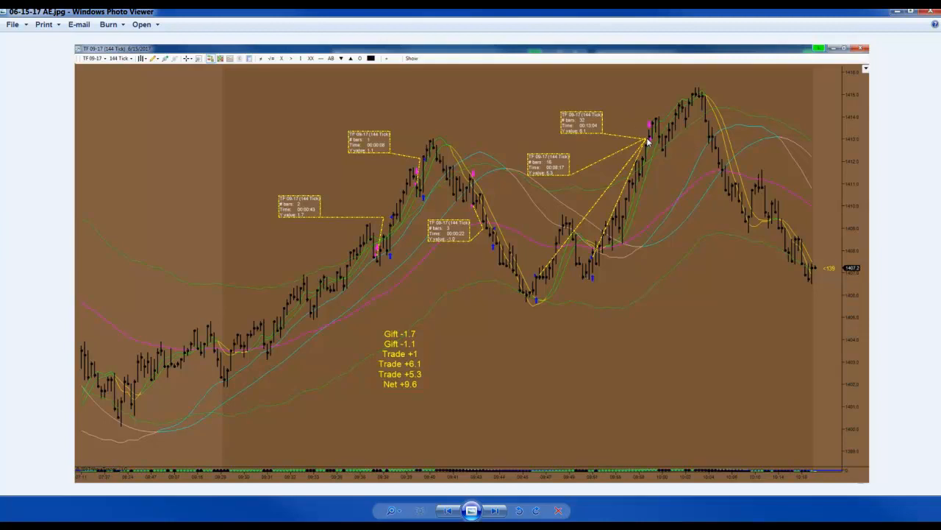
mouse_move(399, 393)
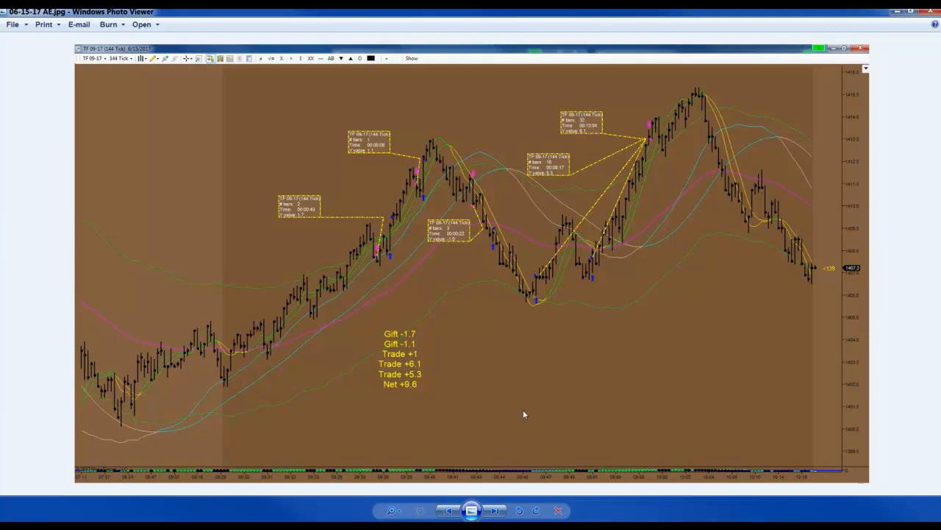
mouse_move(524, 413)
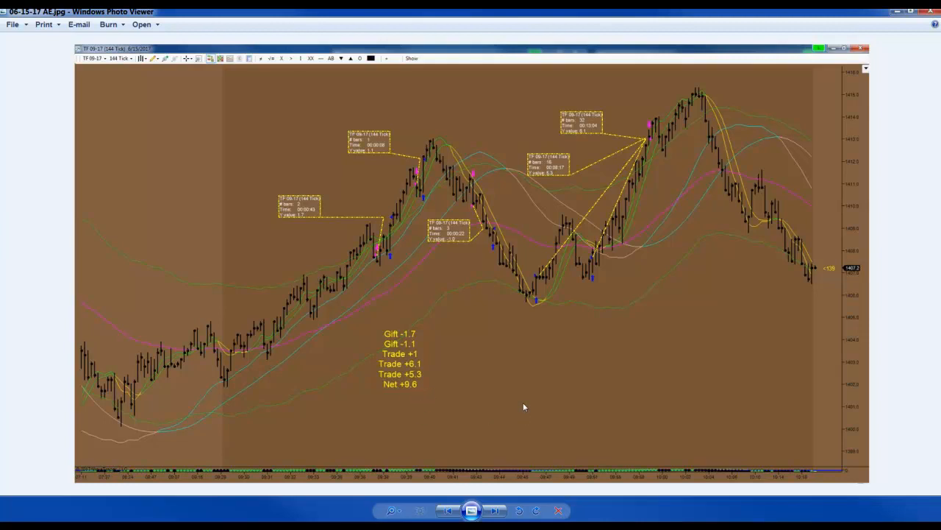
mouse_move(579, 331)
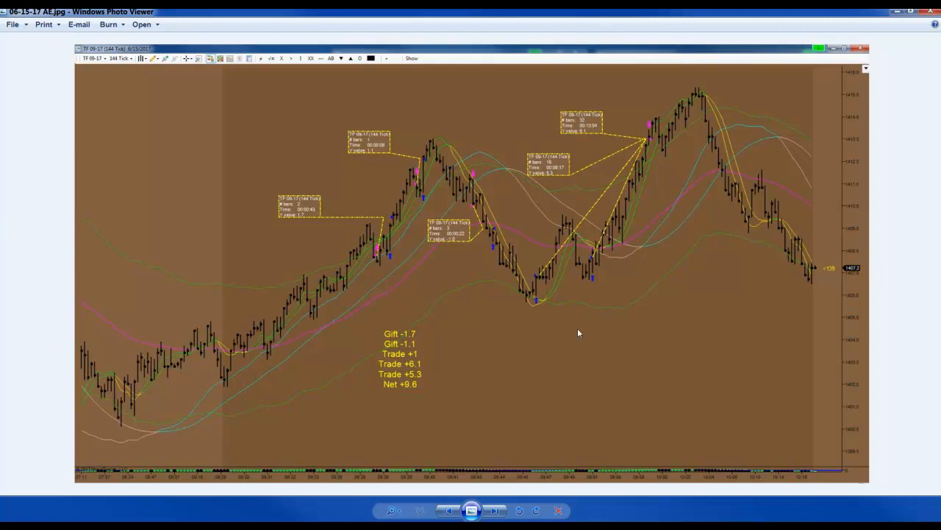
mouse_move(606, 378)
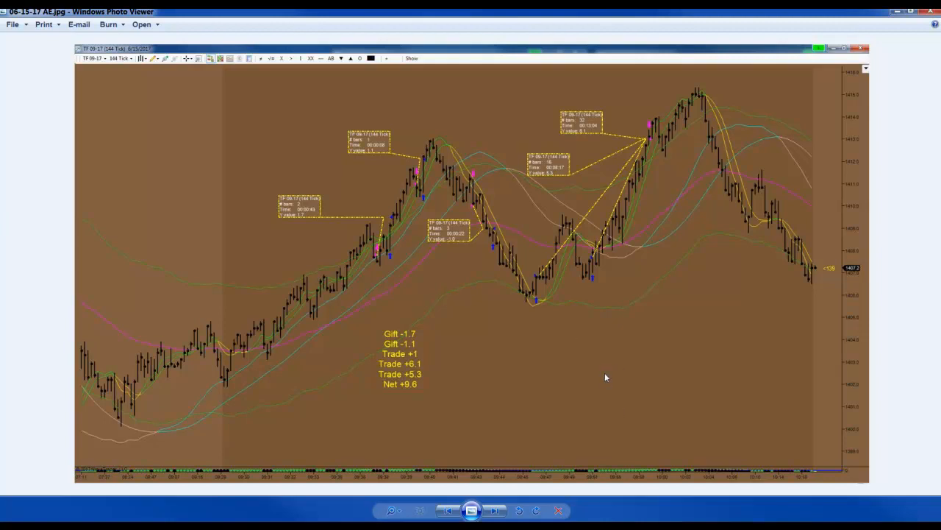
mouse_move(557, 329)
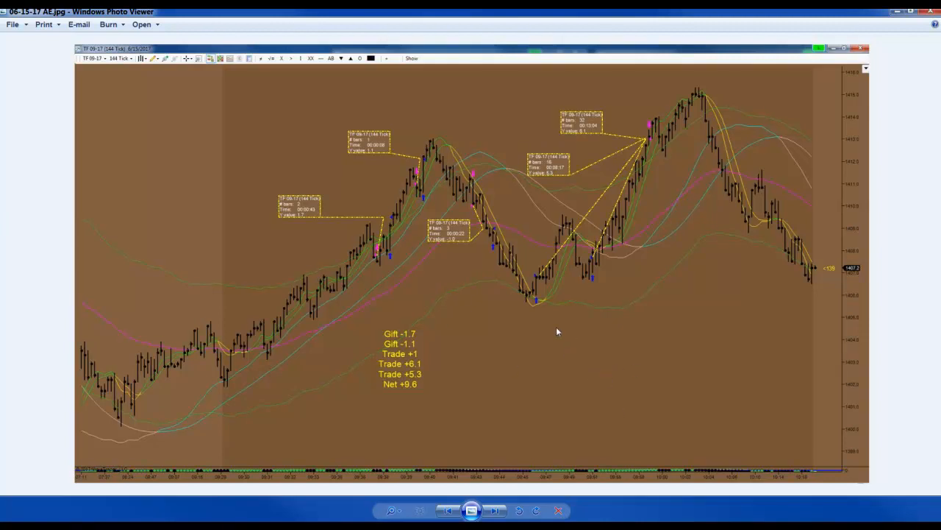
mouse_move(618, 362)
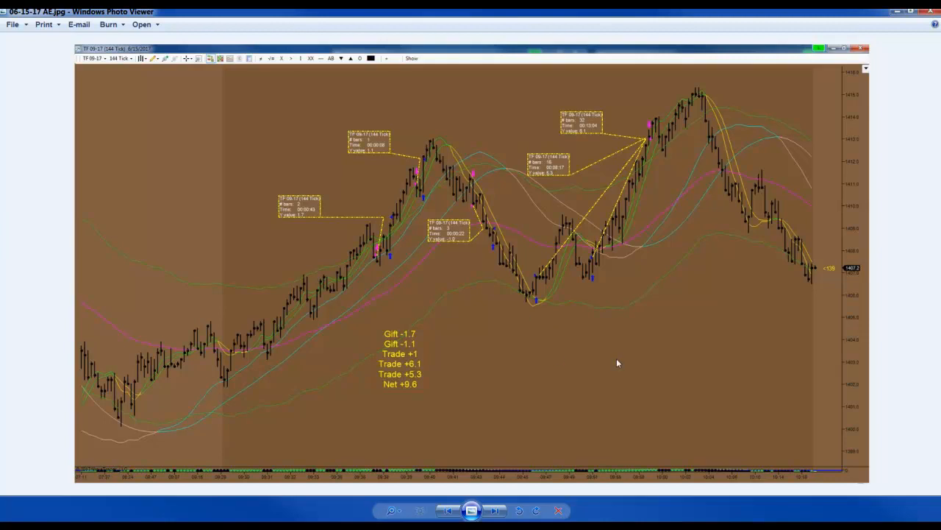
mouse_move(563, 198)
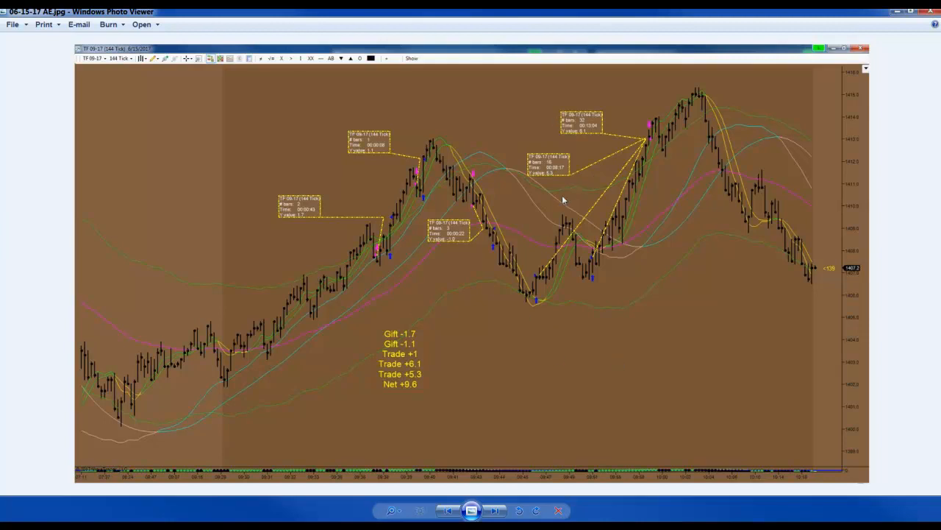
mouse_move(562, 198)
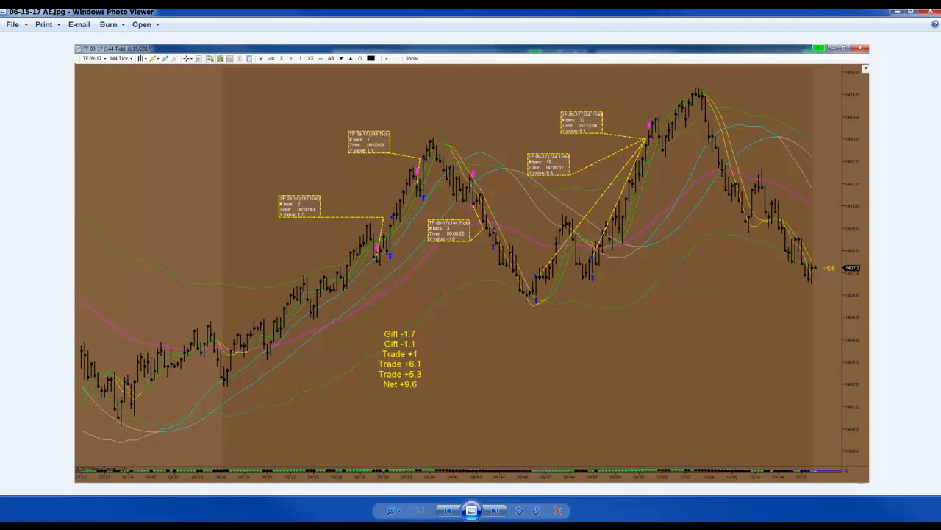